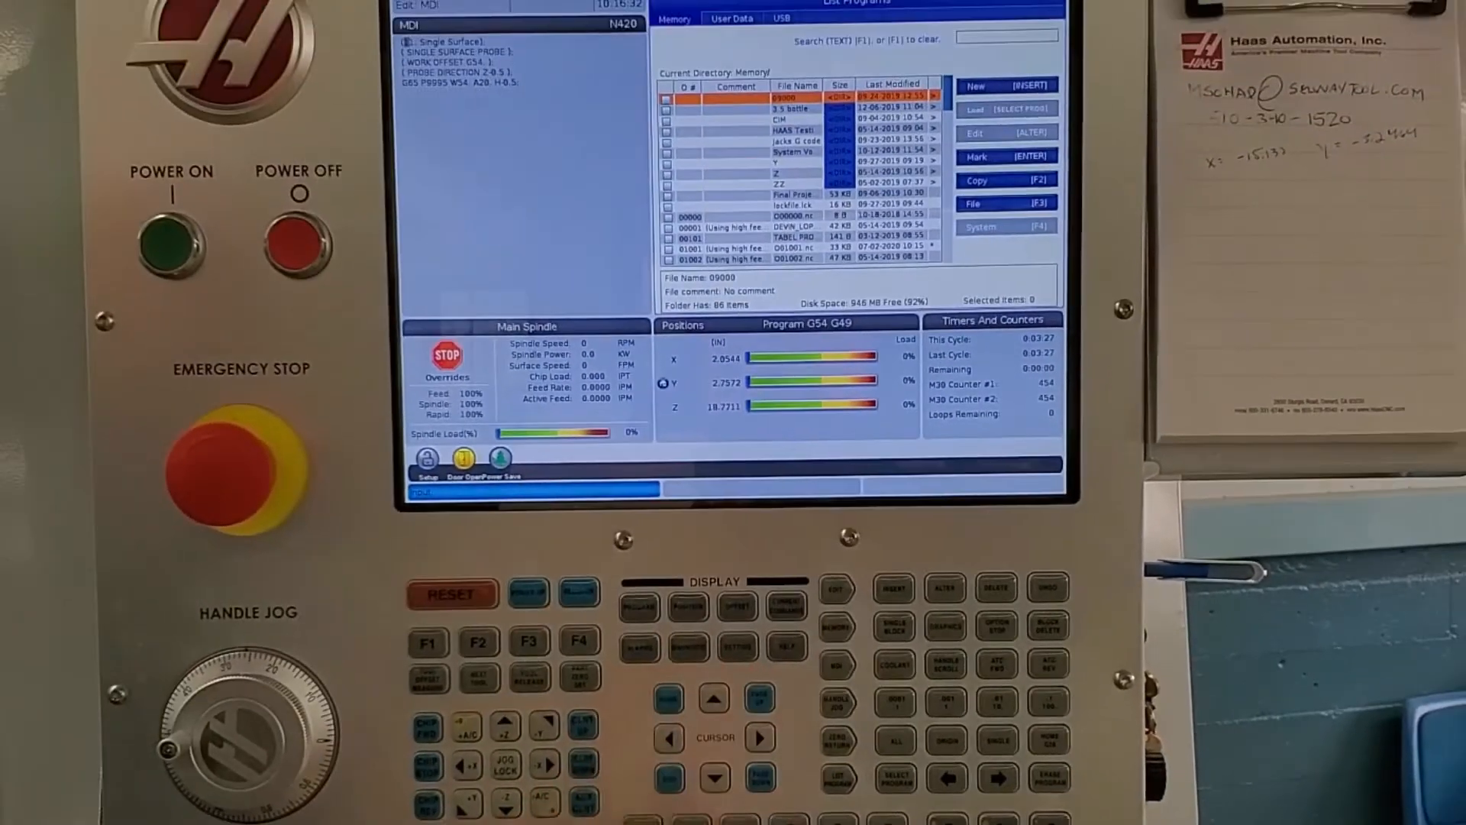
- Select sample_program.nc on the USB drive and bring up the Copy To device list
left_click(732, 18)
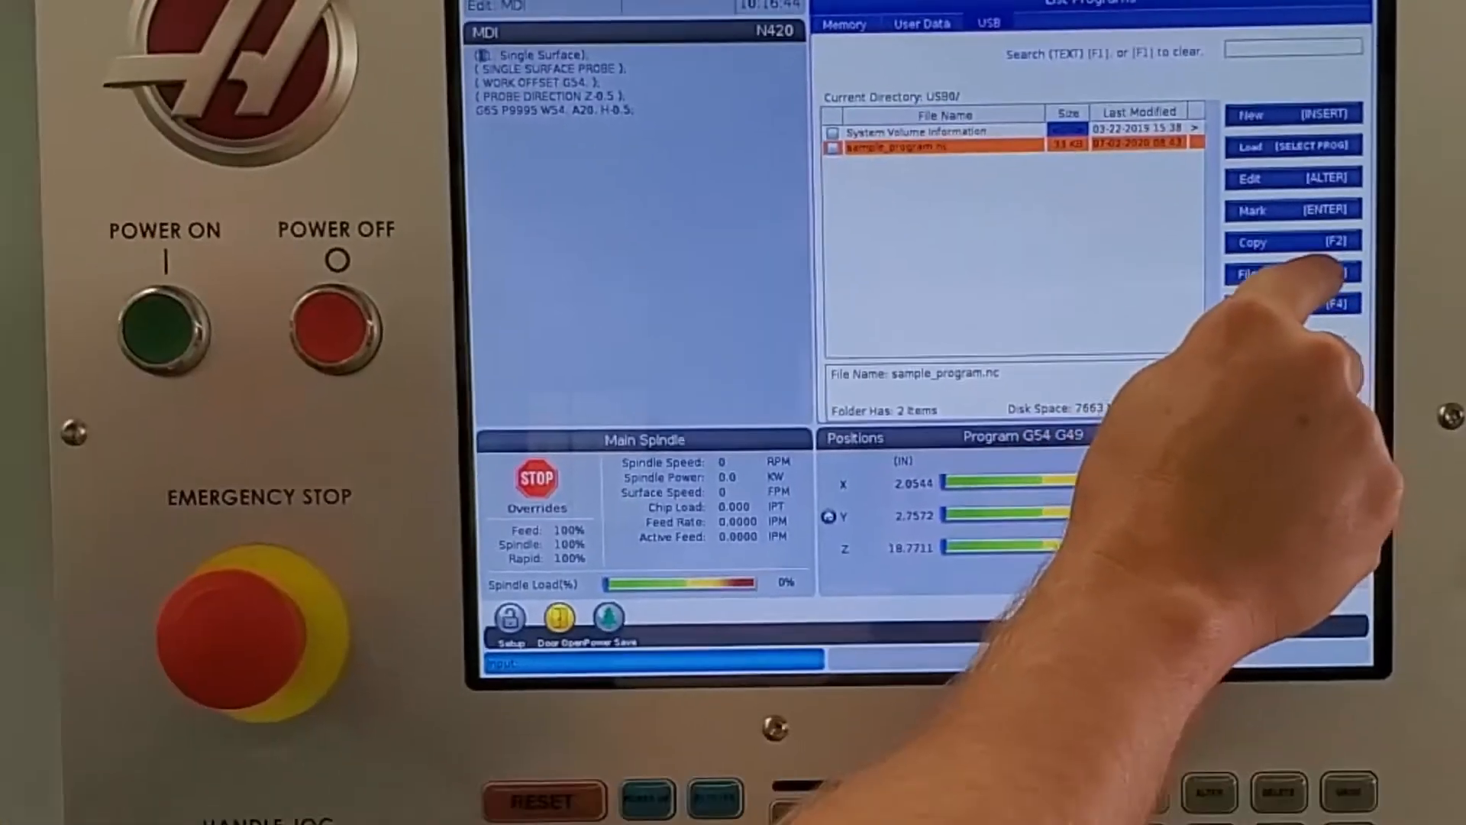
left_click(1294, 241)
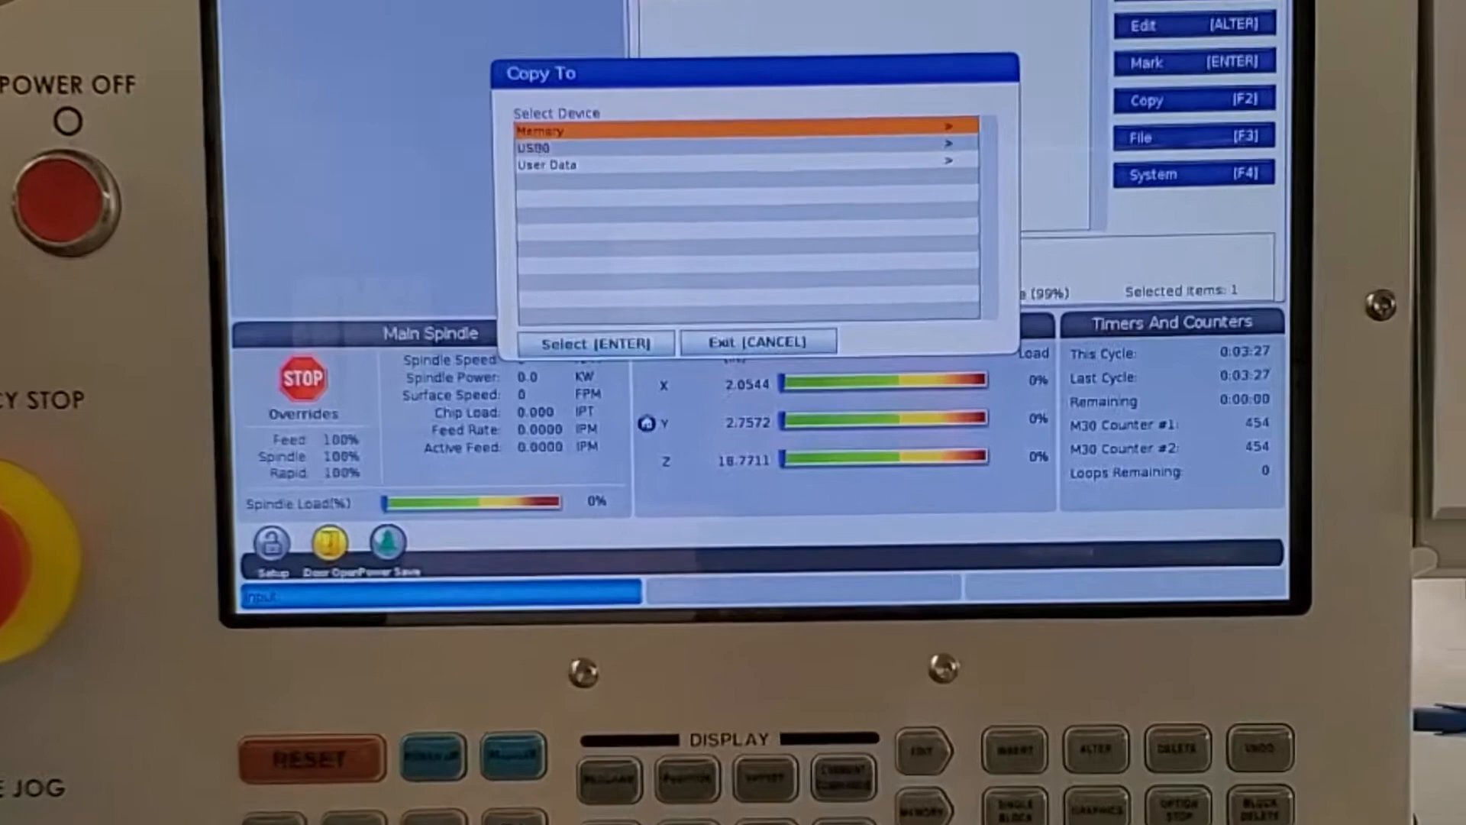